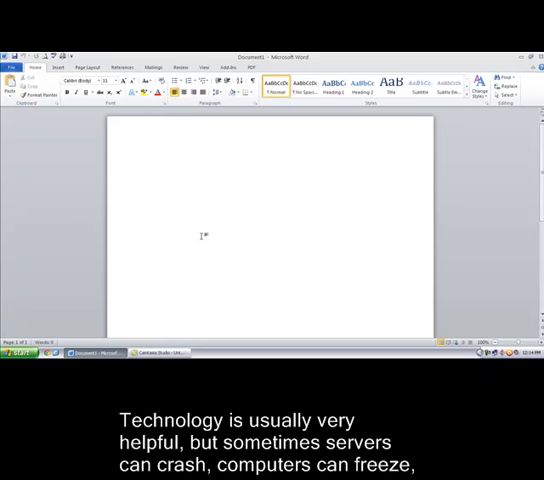
Reach the Word Options dialog from the File tab, landing on General settings
{"action": "left_click", "coordinate": [144, 156]}
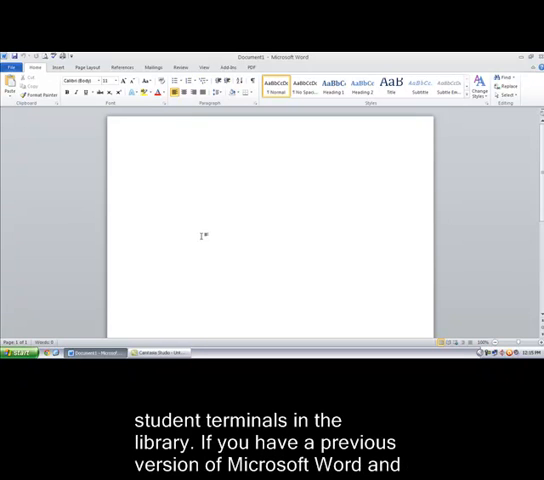
{"action": "left_click", "coordinate": [144, 158]}
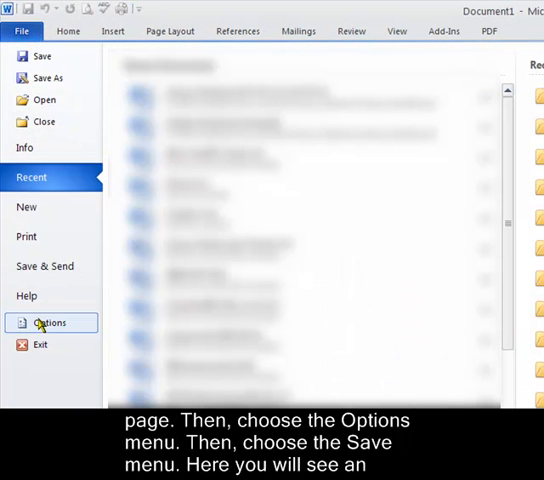
{"action": "left_click", "coordinate": [48, 322]}
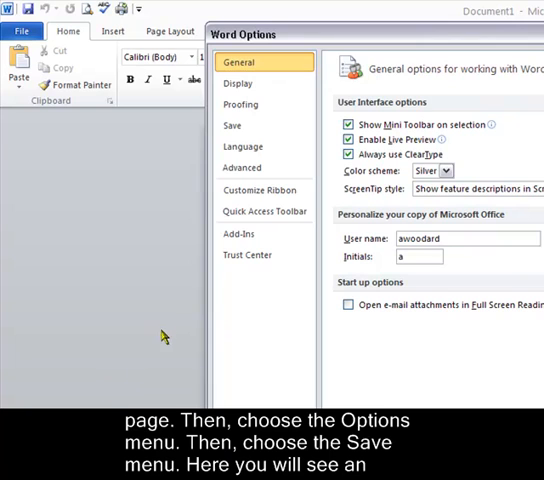
Switch to the Save settings where AutoRecover saves every 1 minute
{"action": "left_click", "coordinate": [238, 126]}
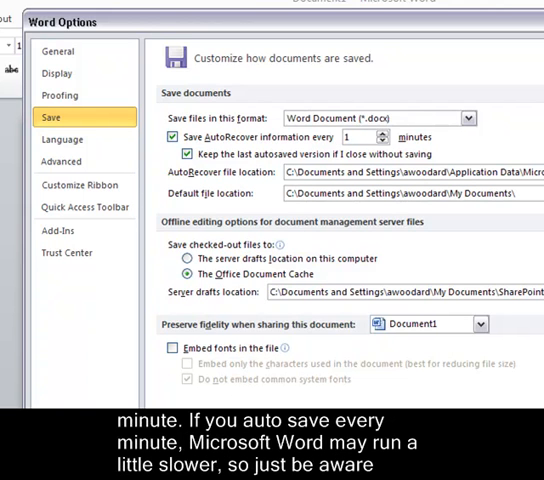
{"action": "mouse_move", "coordinate": [340, 144]}
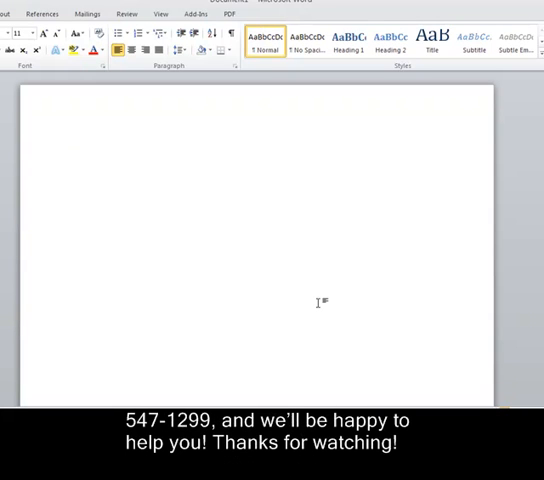
Confirm the options and place the cursor in the blank document
{"action": "left_click", "coordinate": [76, 146]}
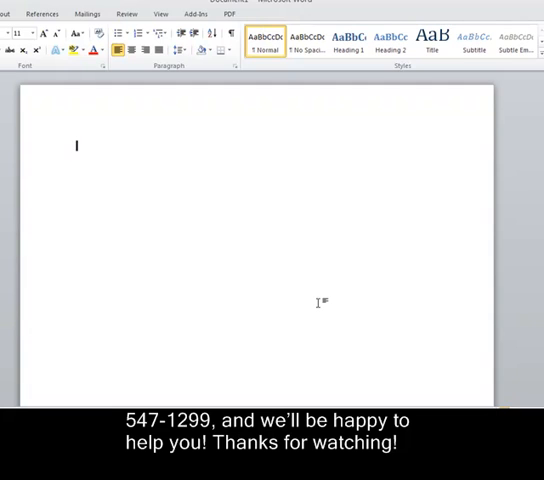